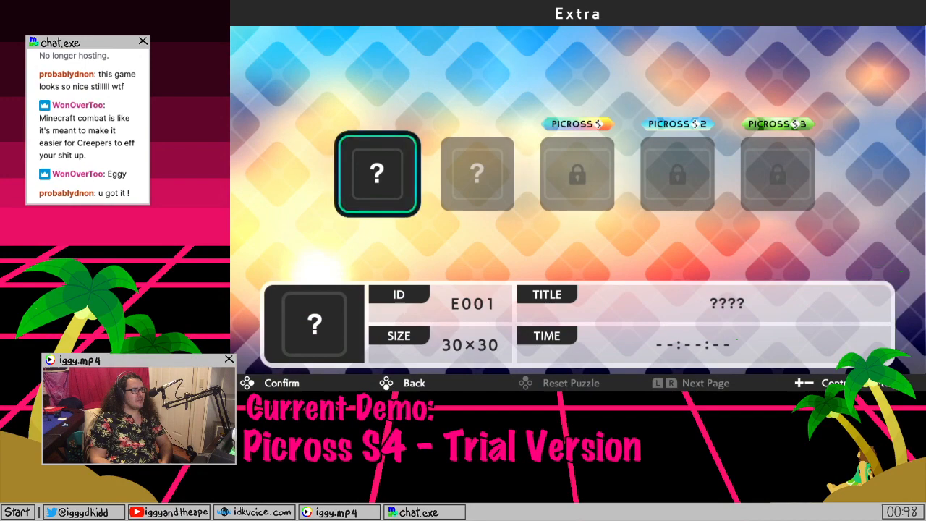
- Select the 30×30 Extra puzzle E001 to start it and reach the Hint Roulette prompt
{"action": "left_click", "coordinate": [376, 173]}
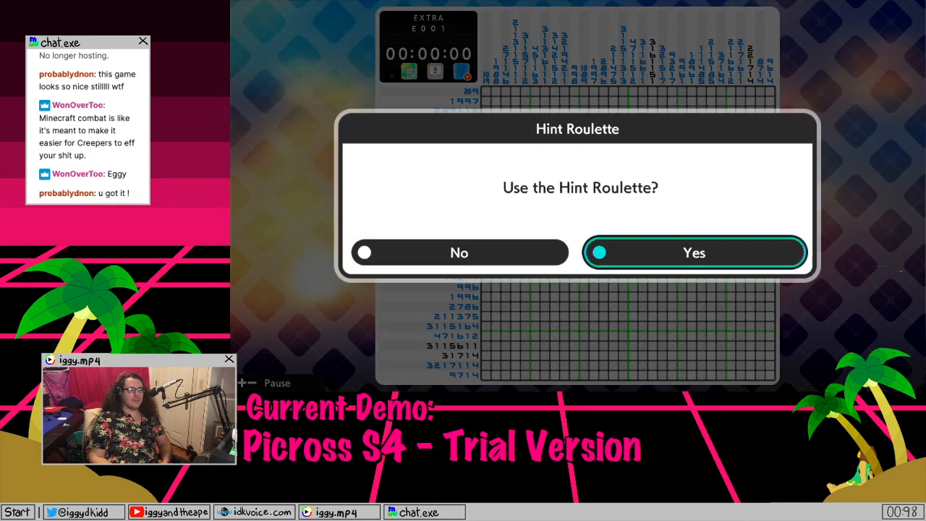
{"action": "left_click", "coordinate": [694, 252]}
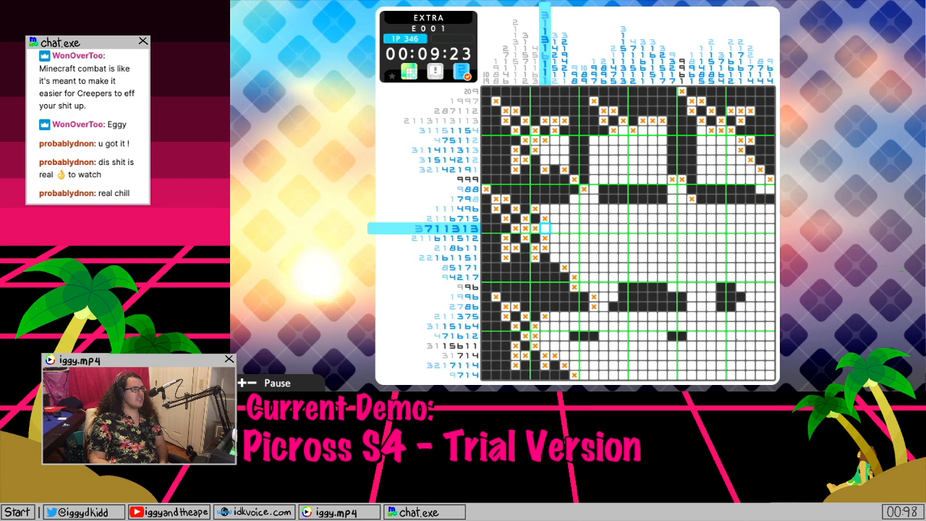
- Mark another cell on the right side of the E001 grid per its clues
{"action": "left_click", "coordinate": [545, 228]}
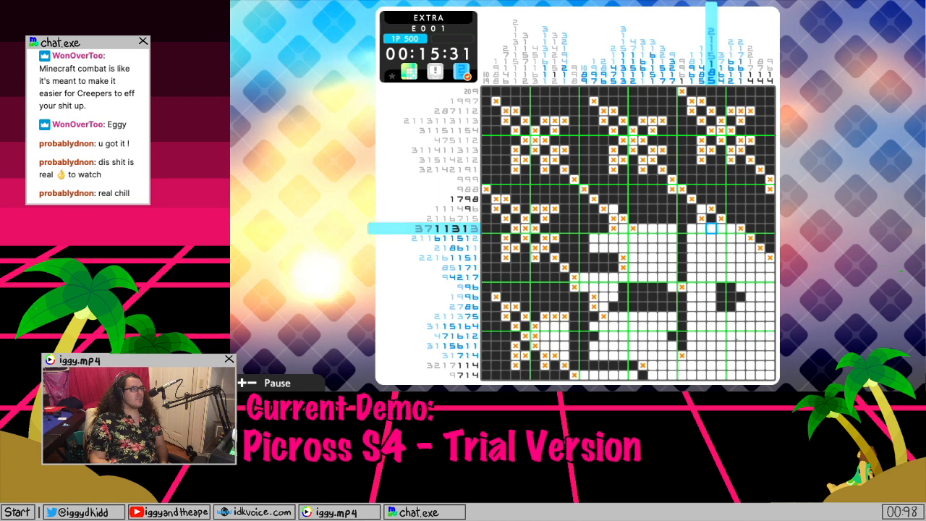
{"action": "left_click", "coordinate": [712, 228]}
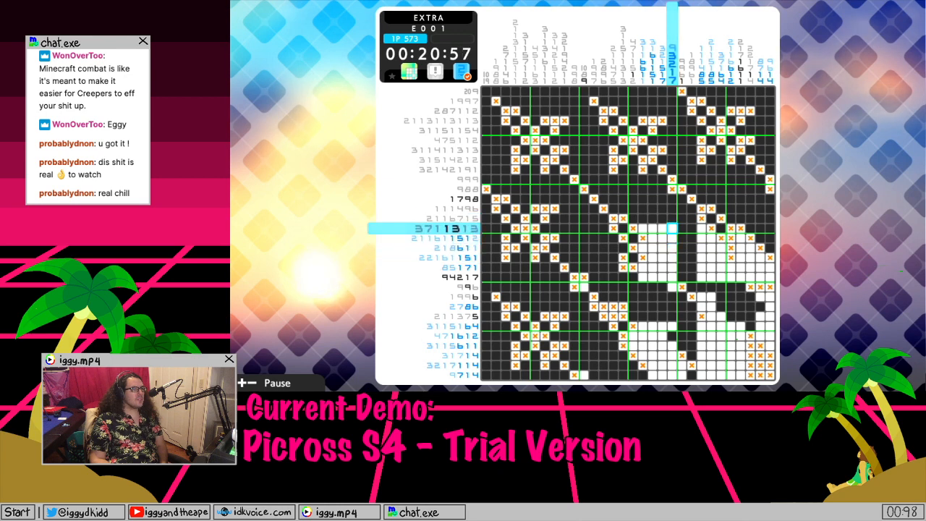
- Mark a cell in the upper-right rows of the E001 grid per the clues
{"action": "left_click", "coordinate": [662, 230]}
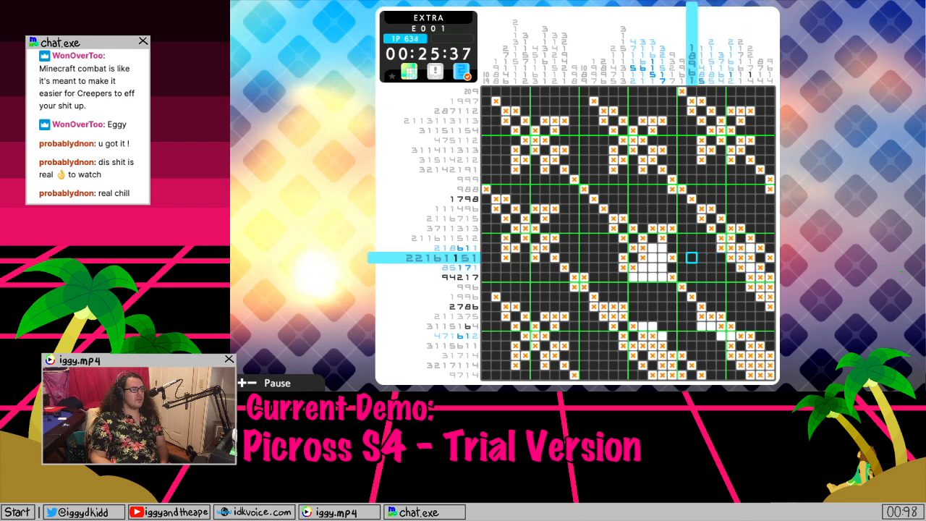
- Mark one more cell in the small central open cluster of the E001 grid
{"action": "left_click", "coordinate": [663, 247]}
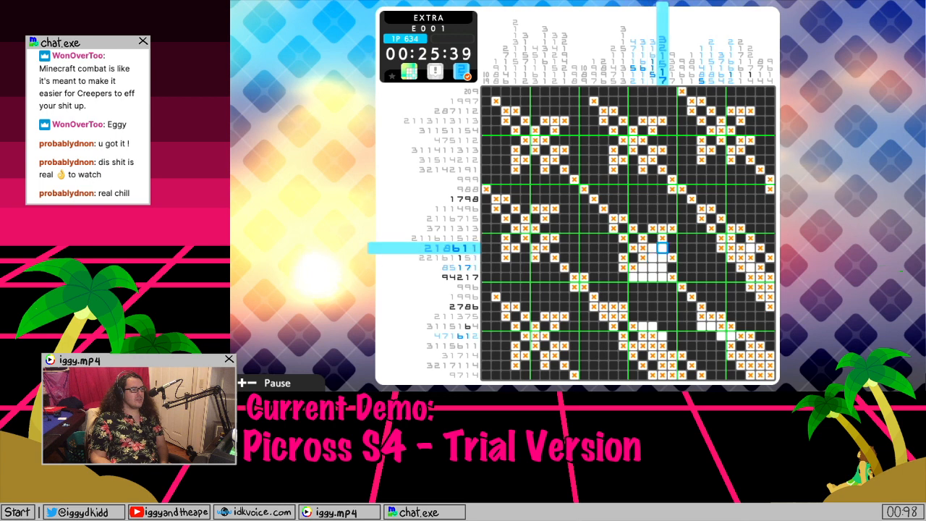